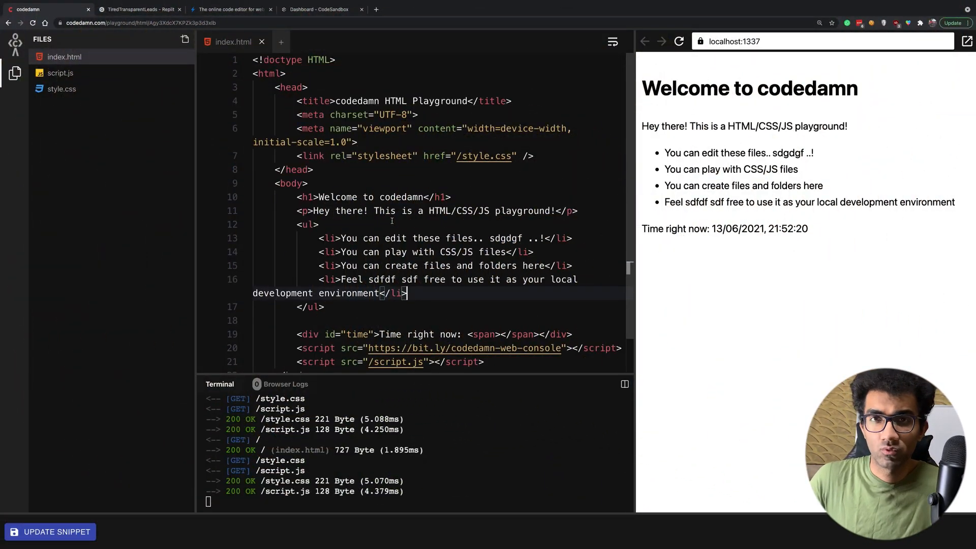
- Compare the Replit HTML project and StackBlitz homepage tabs against the codedamn playground
left_click(139, 9)
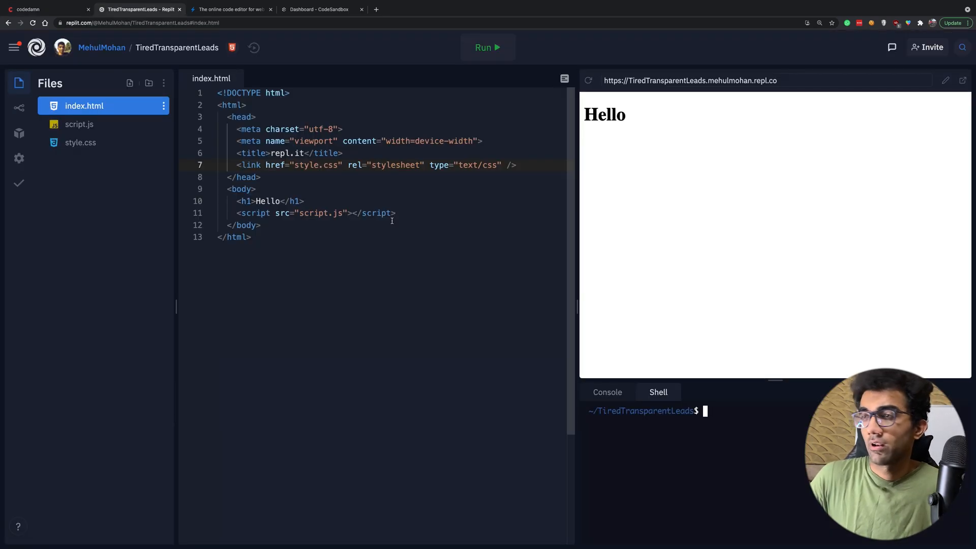
left_click(230, 9)
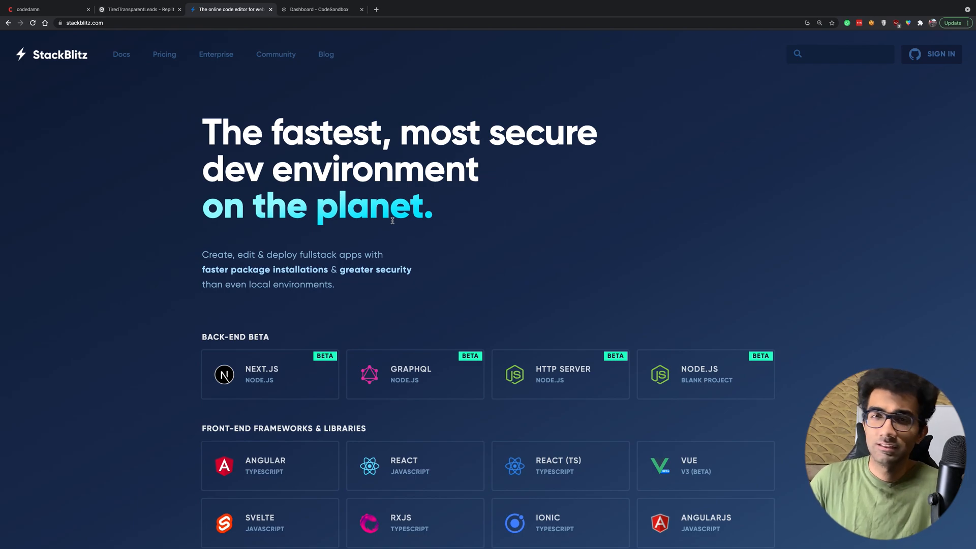
left_click(43, 9)
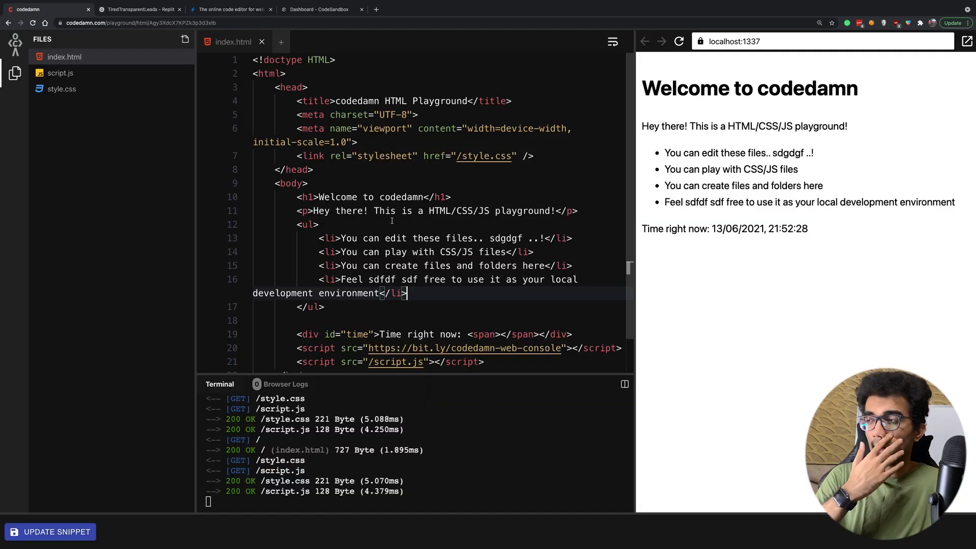
left_click(230, 9)
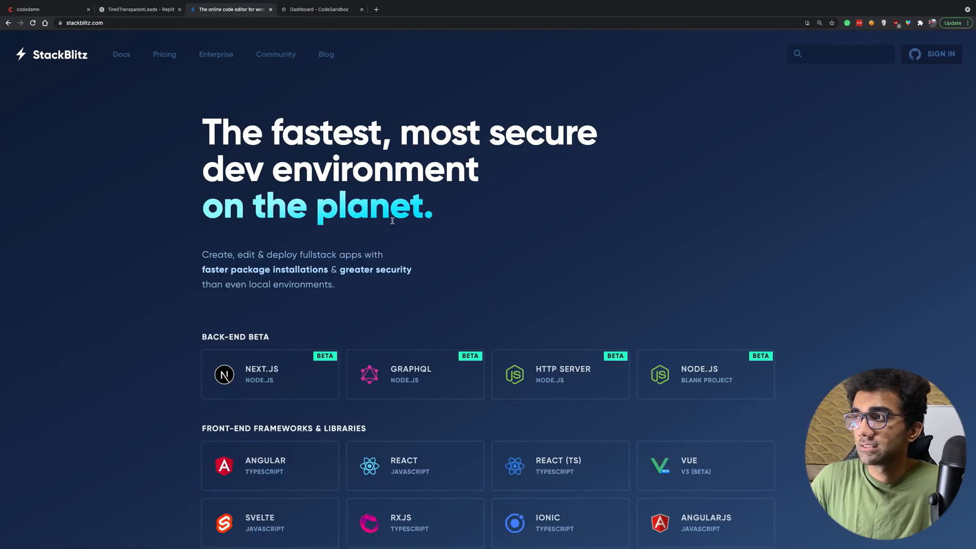
left_click(139, 9)
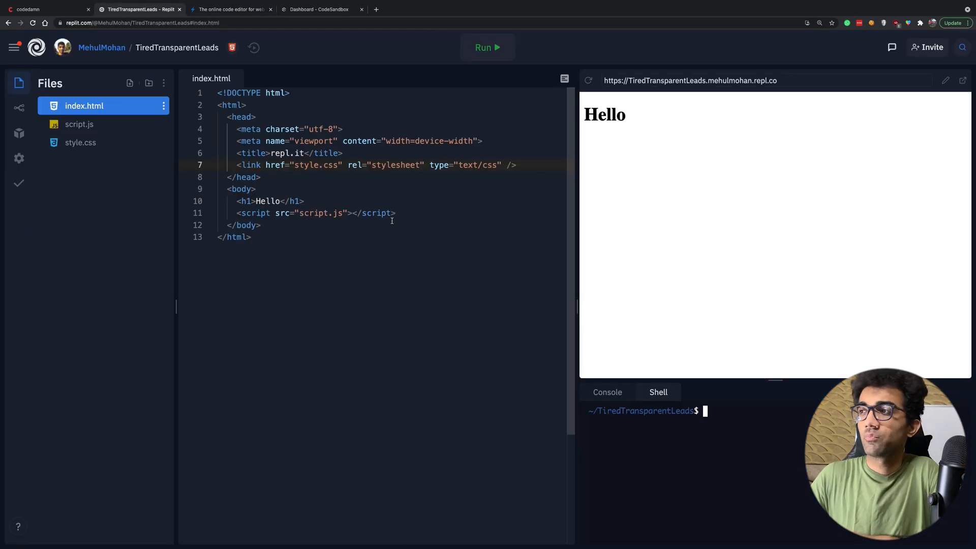
left_click(231, 8)
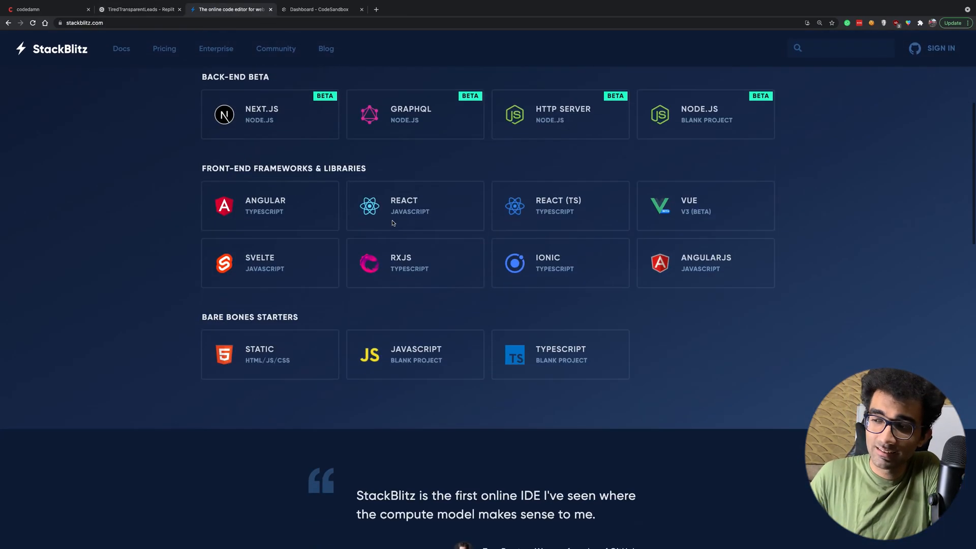
scroll("down", 3)
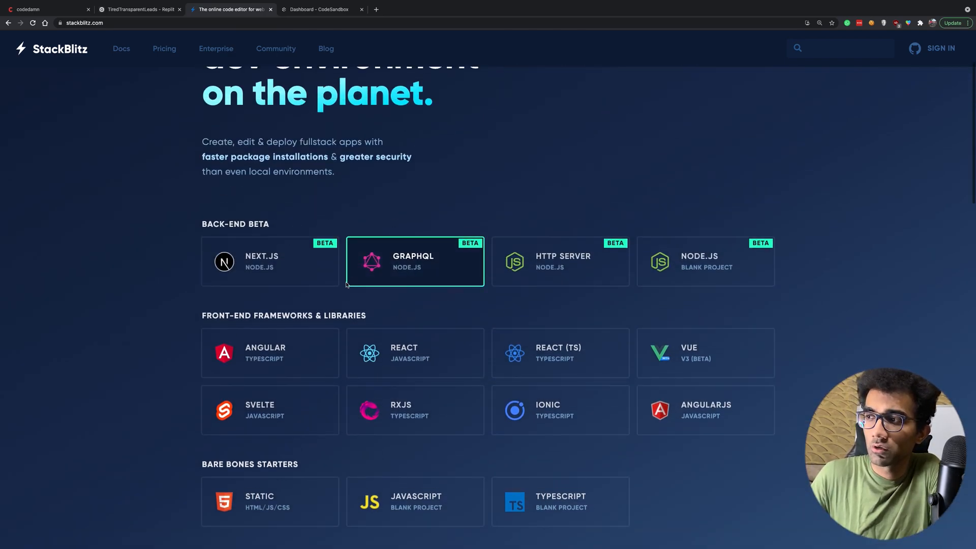
scroll("down", 3)
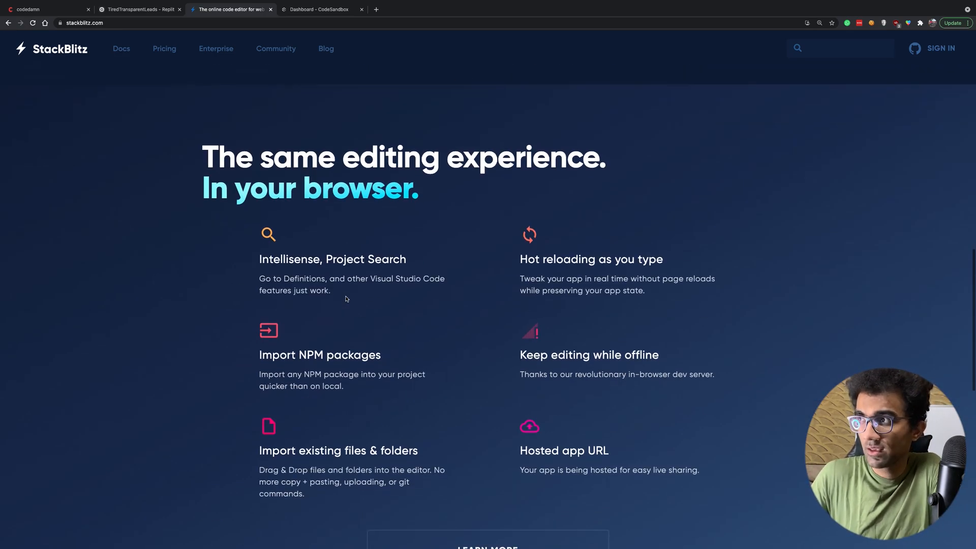
- Return to the codedamn playground terminal and start listing the project files with ll
left_click(139, 9)
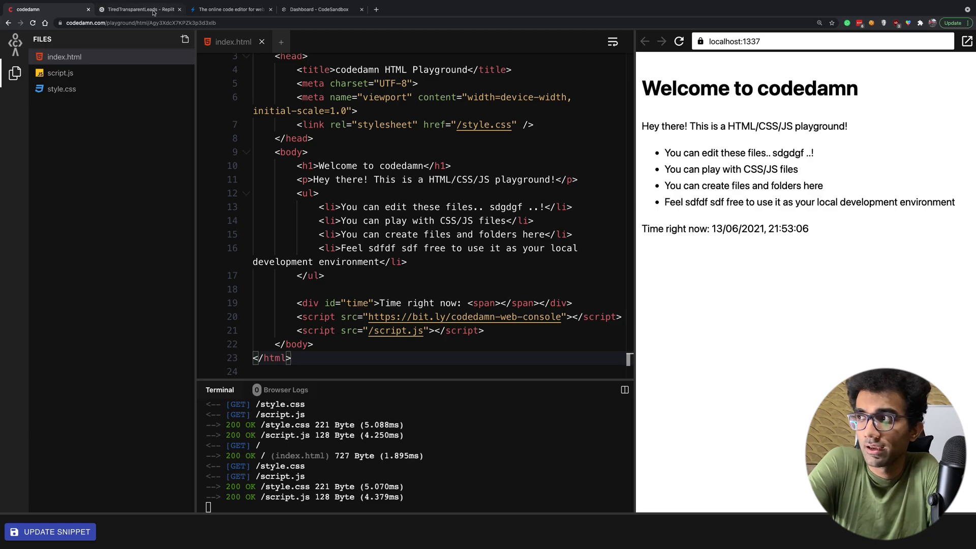
left_click(138, 8)
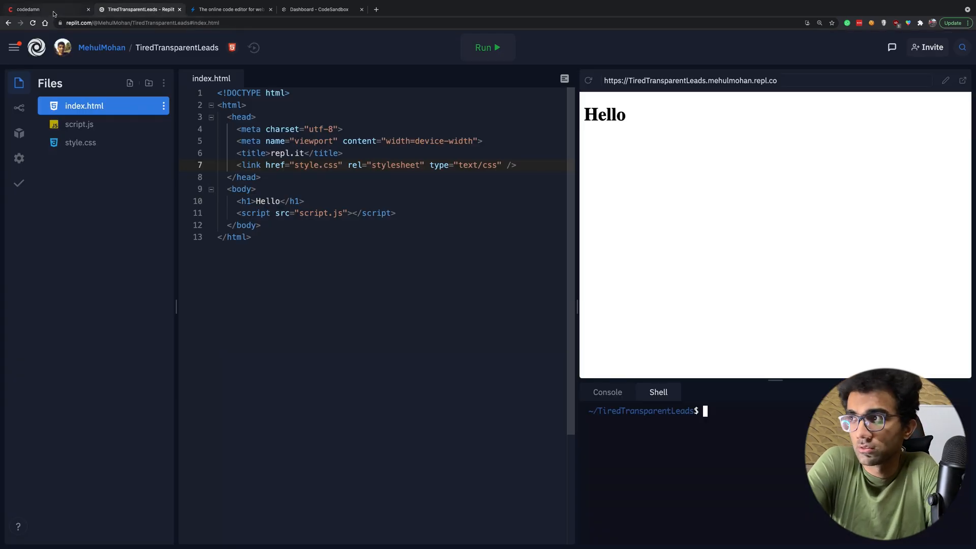
left_click(28, 9)
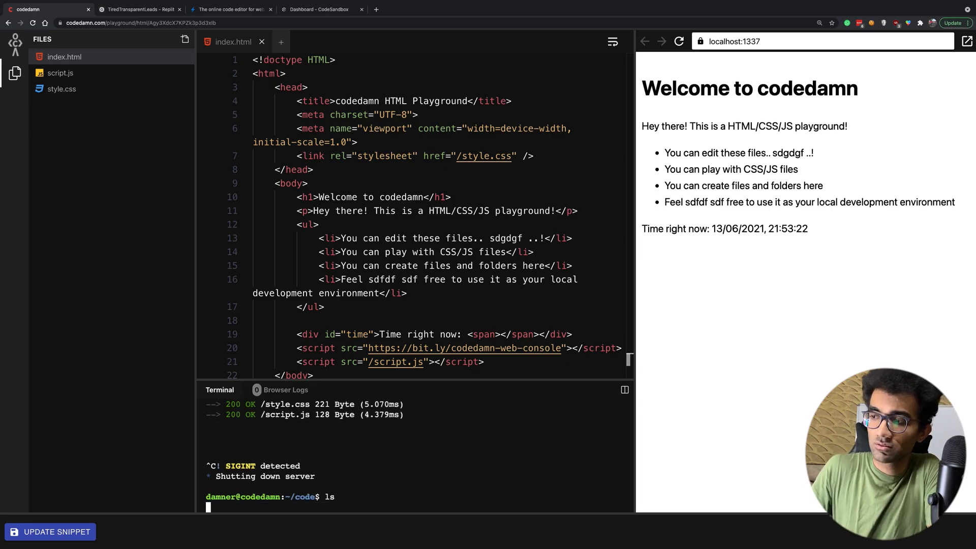
type("ll")
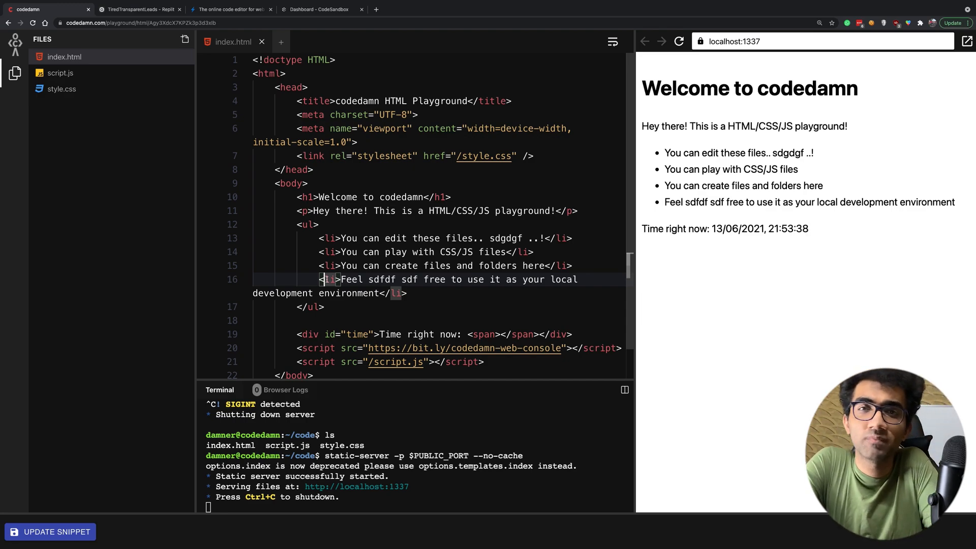
mouse_move(268, 268)
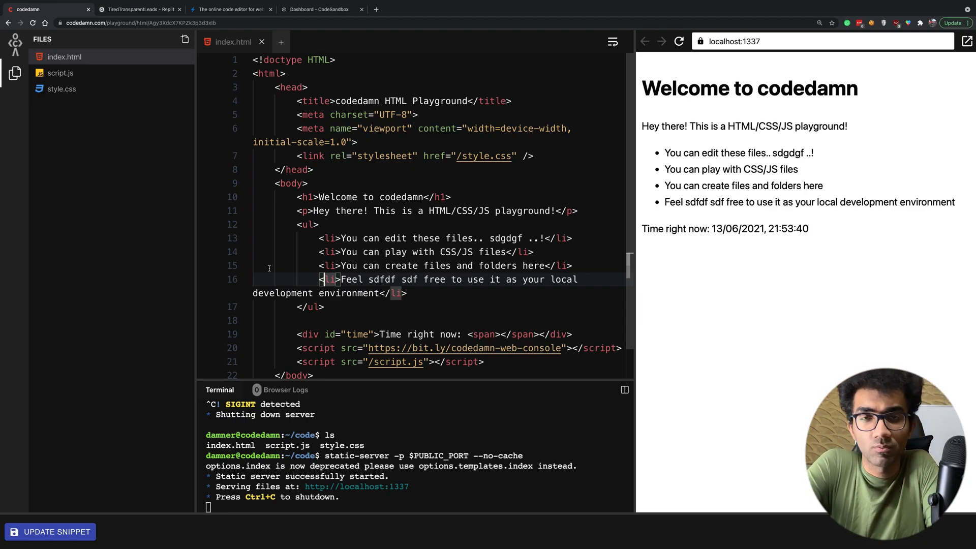
mouse_move(273, 337)
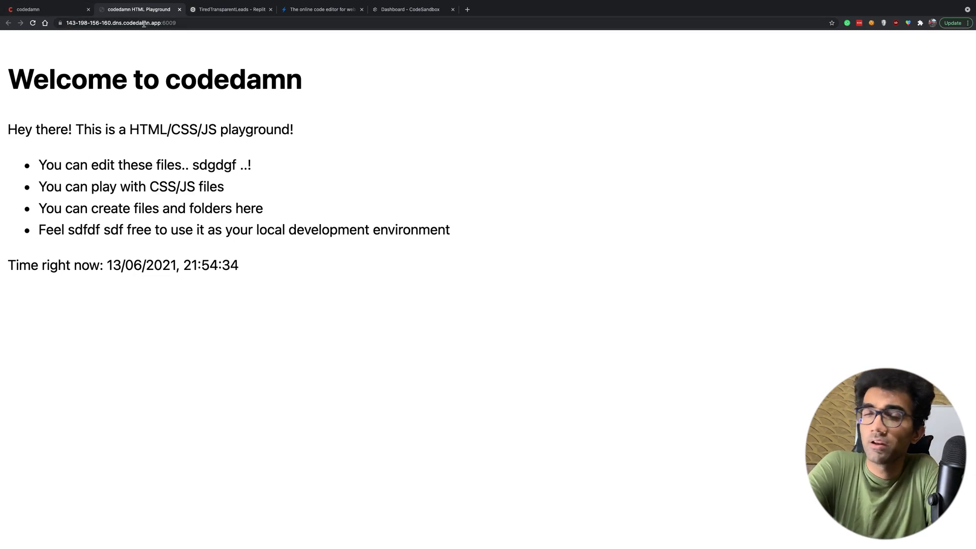
- Alternate between the Replit project and public playground page, then select terminal output
left_click(229, 9)
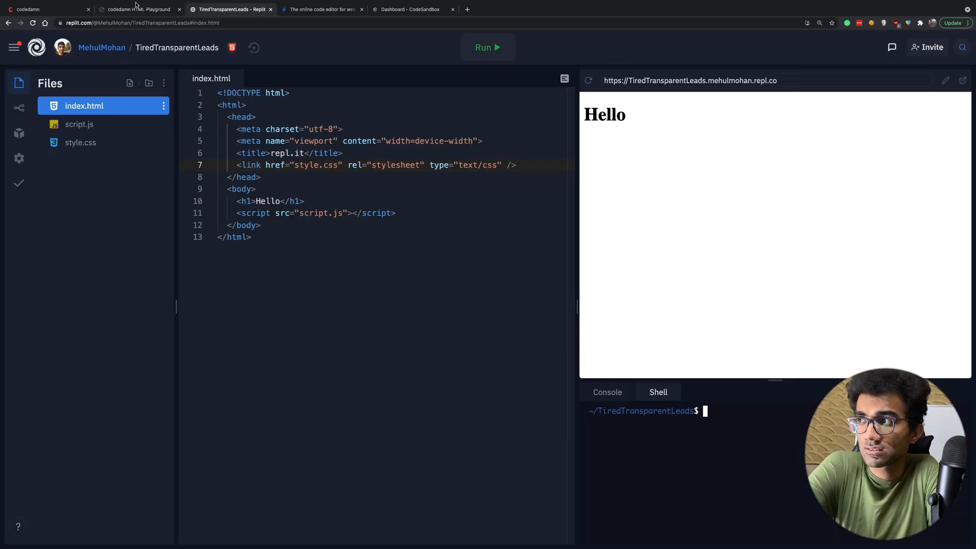
left_click(138, 9)
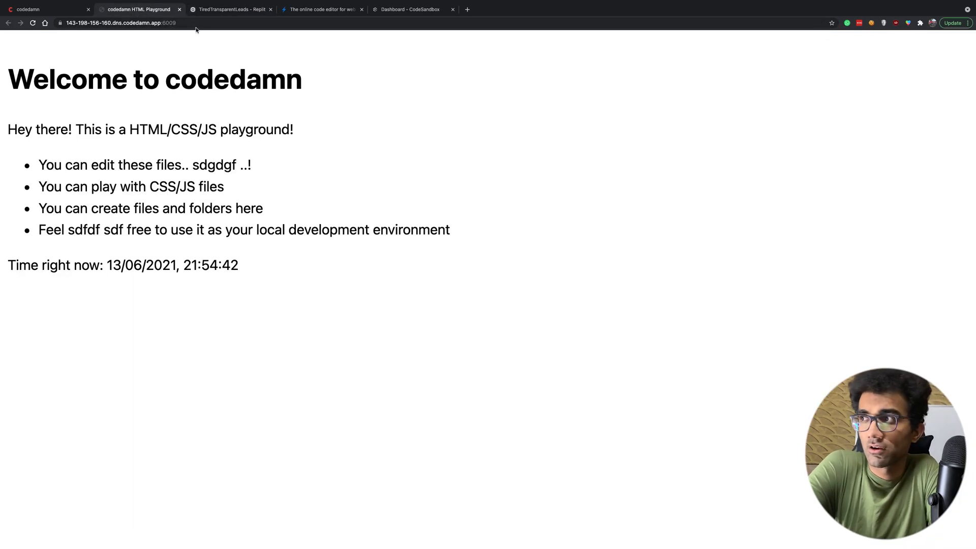
left_click(231, 9)
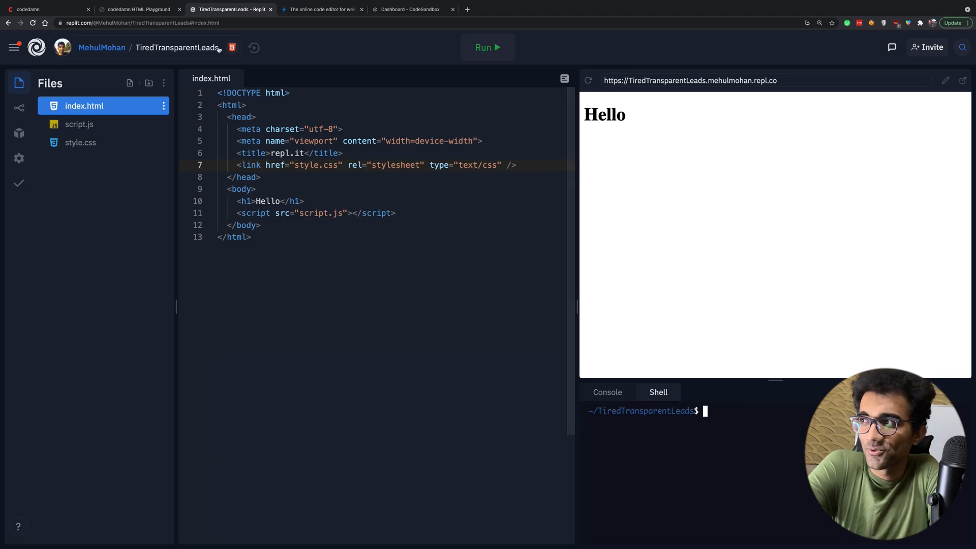
left_click(137, 9)
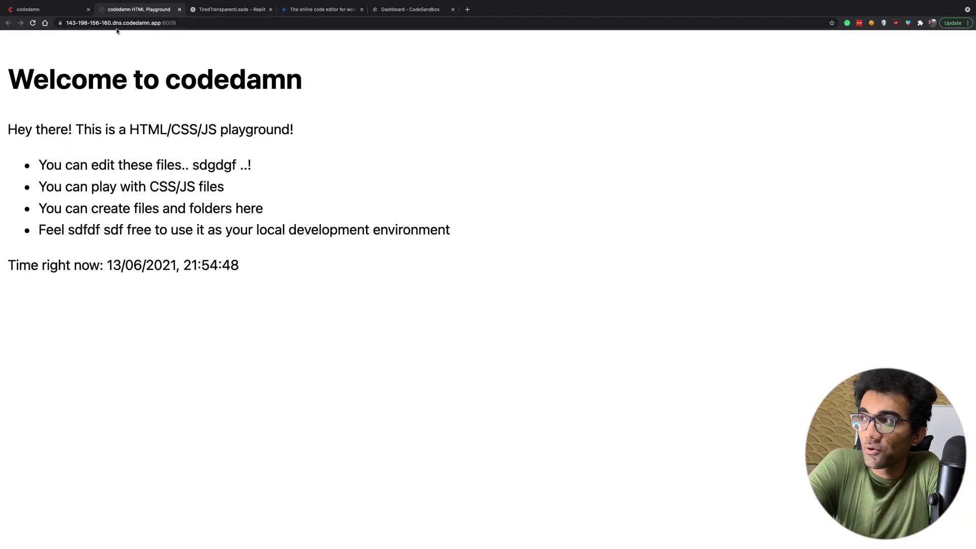
left_click_drag(39, 164, 239, 264)
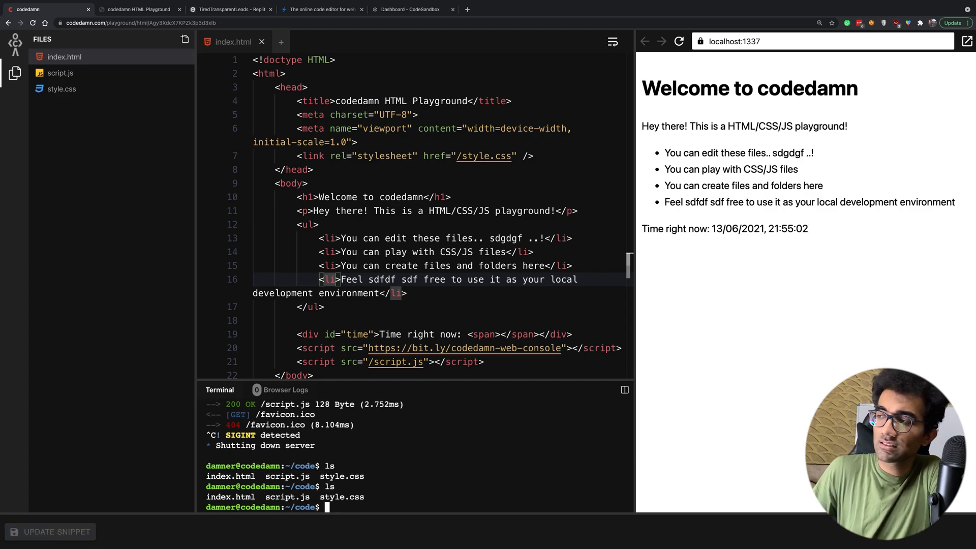
- In the playground terminal, enter 60 and 13337, then start typing echo $PUBLIC
left_click(139, 9)
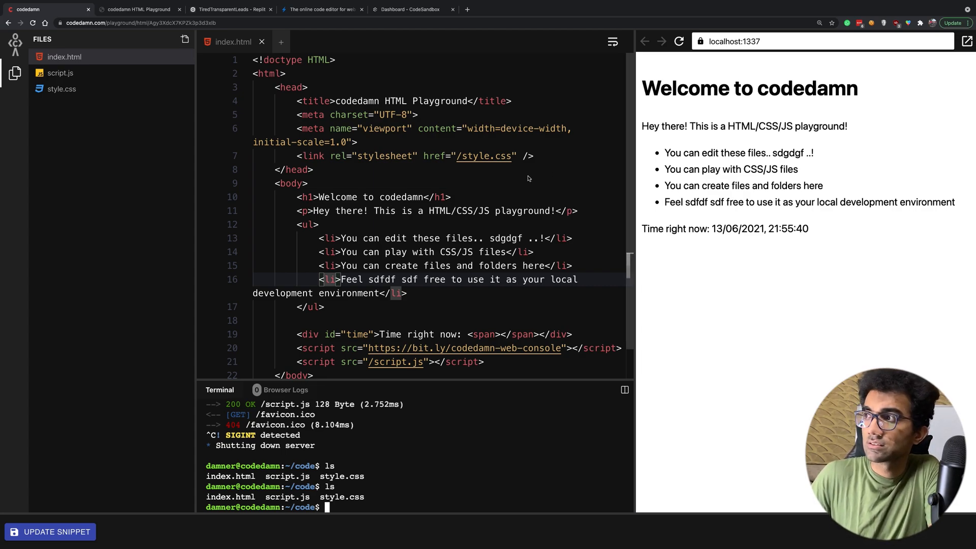
type("6009 =>")
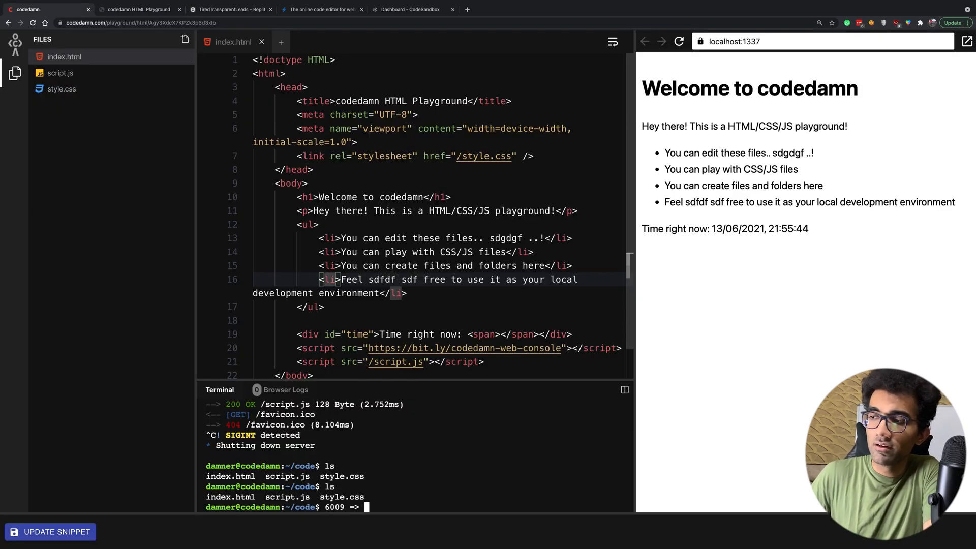
type("13337^C")
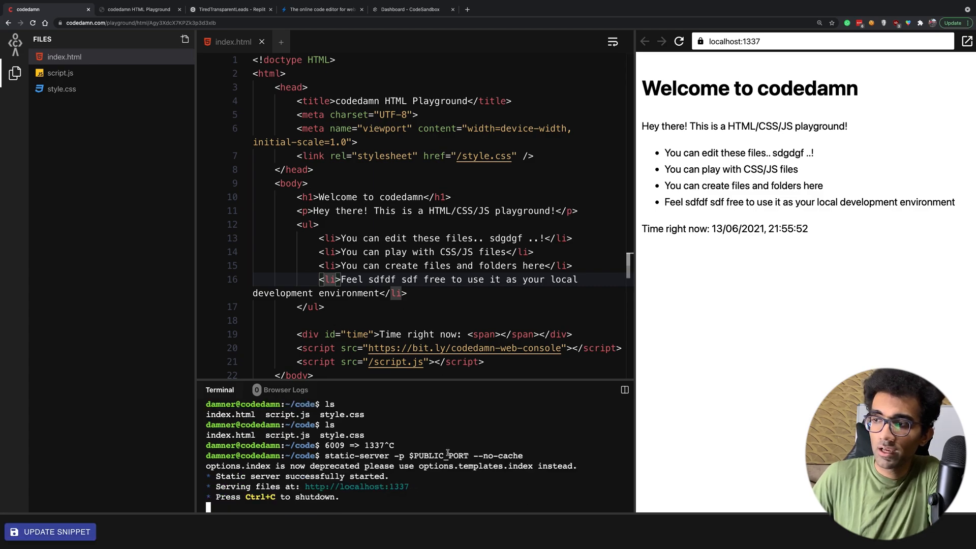
type("er@codedamn:~/code$ e")
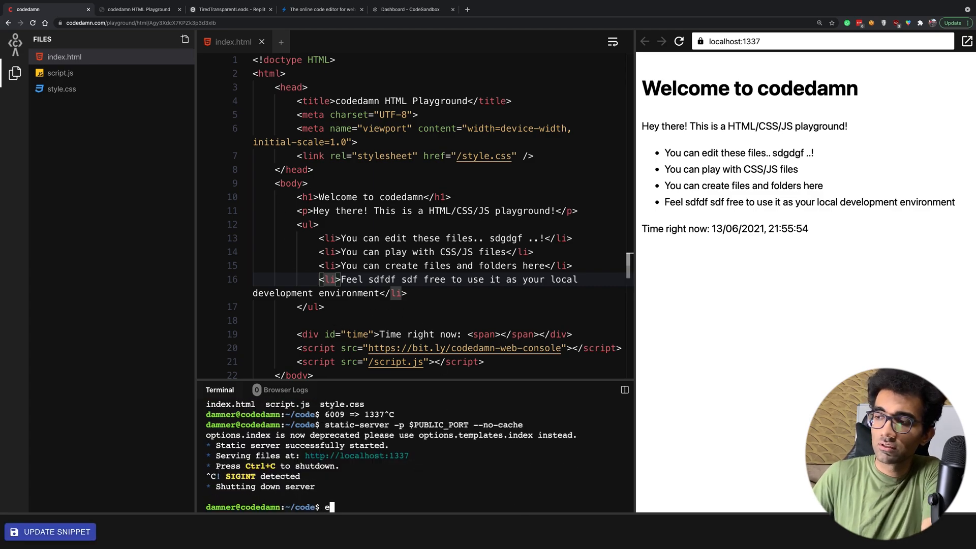
type("cho $PUBLIC")
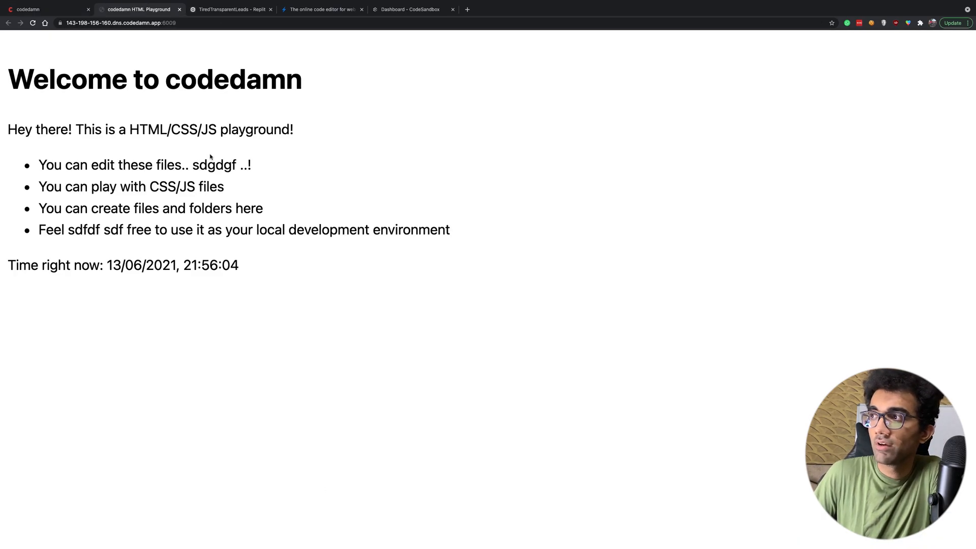
- Back in the playground, run ls in the terminal, then switch to the Replit project
left_click(121, 23)
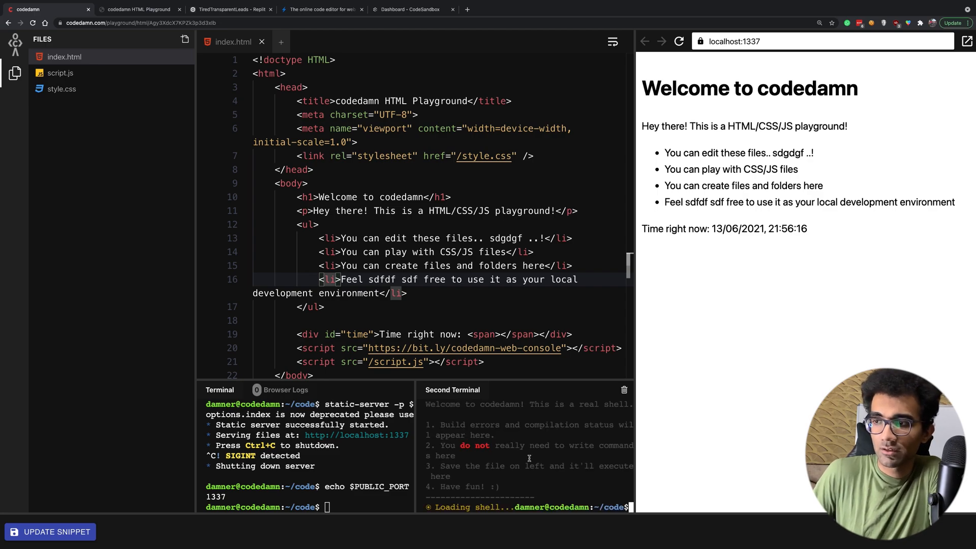
type("ls")
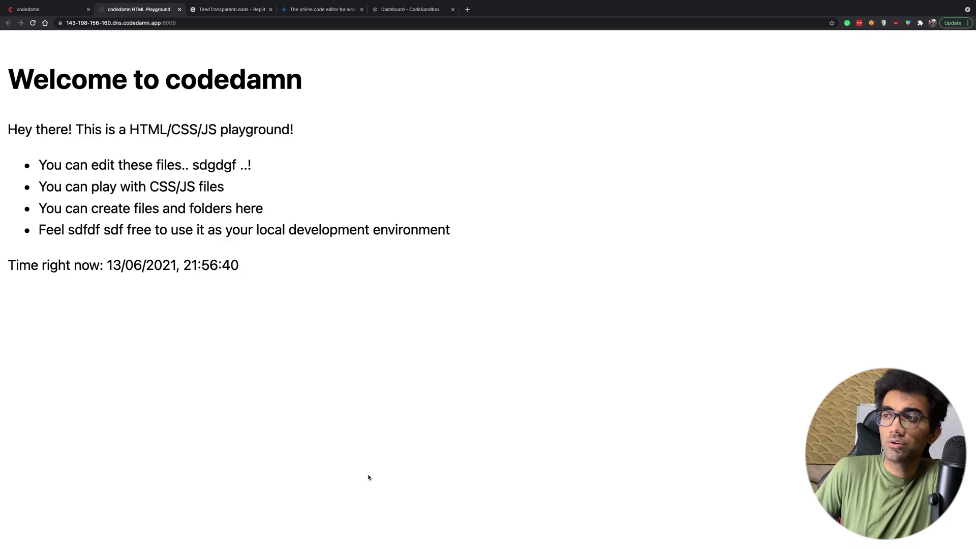
left_click(231, 10)
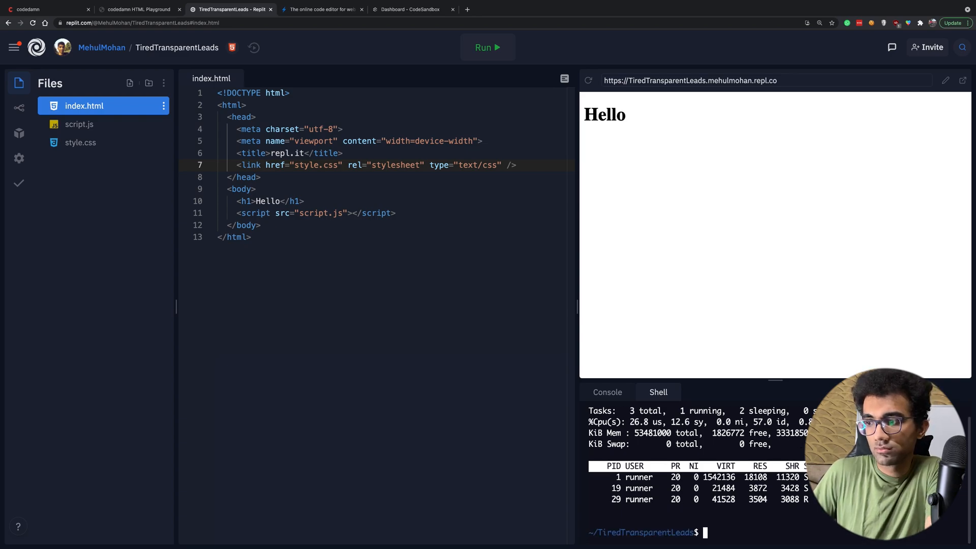
- In Replit's shell, run ps, ps aux and ls to inspect processes and files
type("ps aux | grep node")
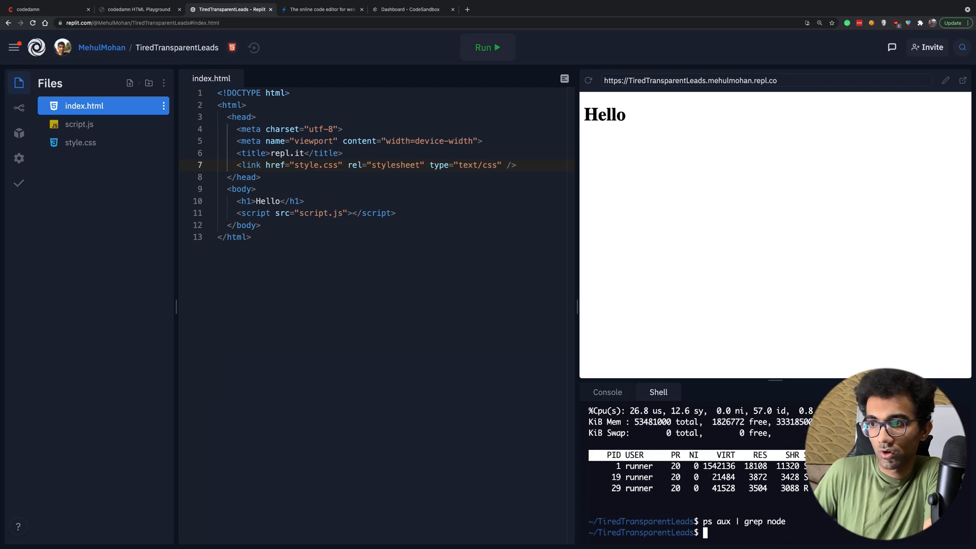
type("ps aux")
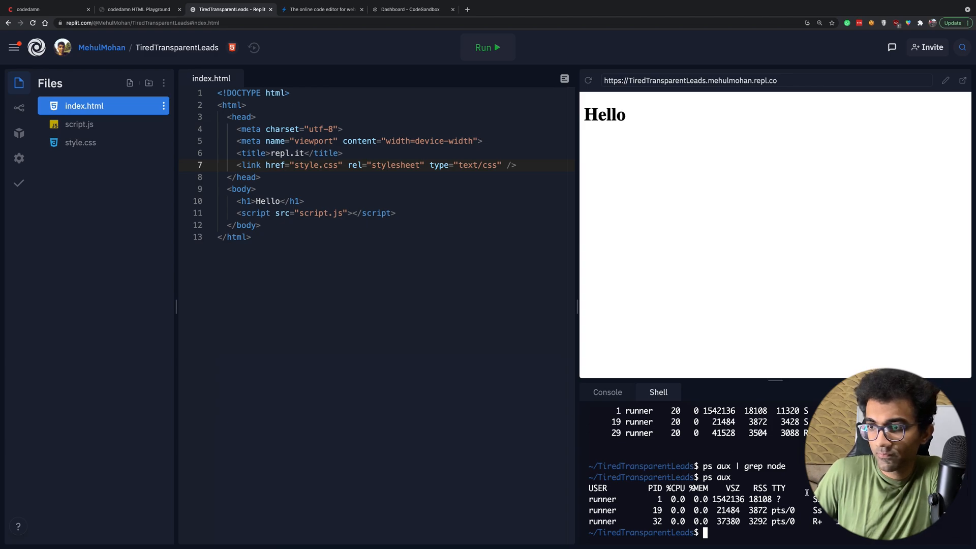
type("ls")
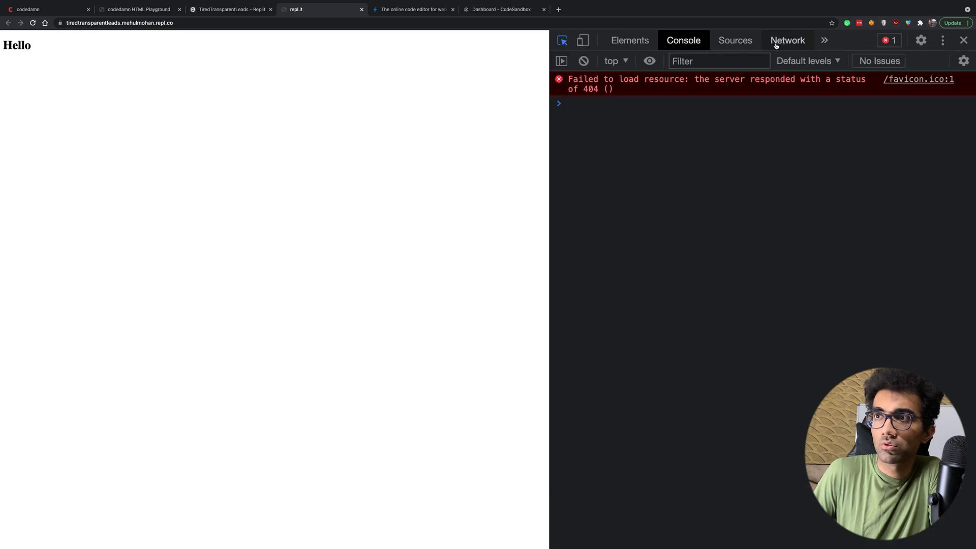
- Browse the repl page's files in the DevTools Sources panel, then return to codedamn
left_click(735, 40)
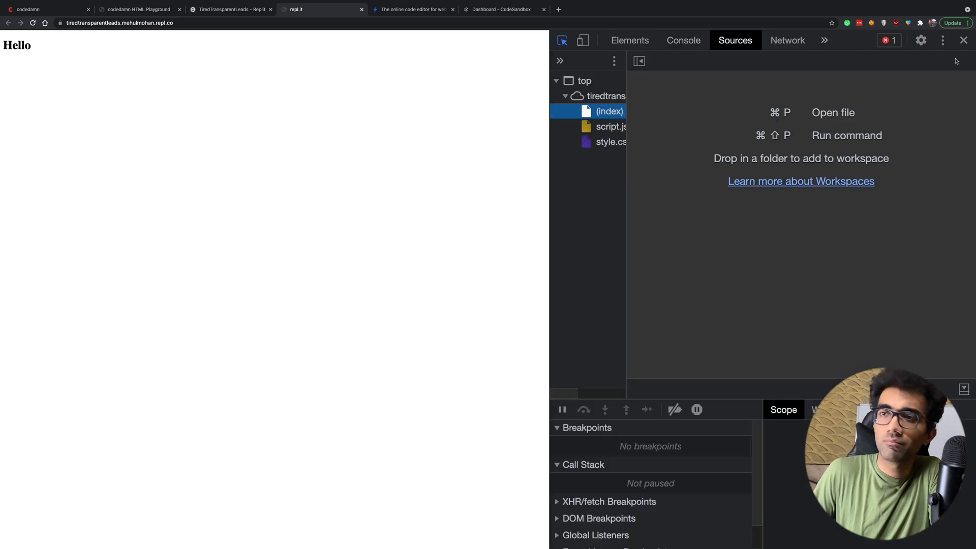
left_click(139, 9)
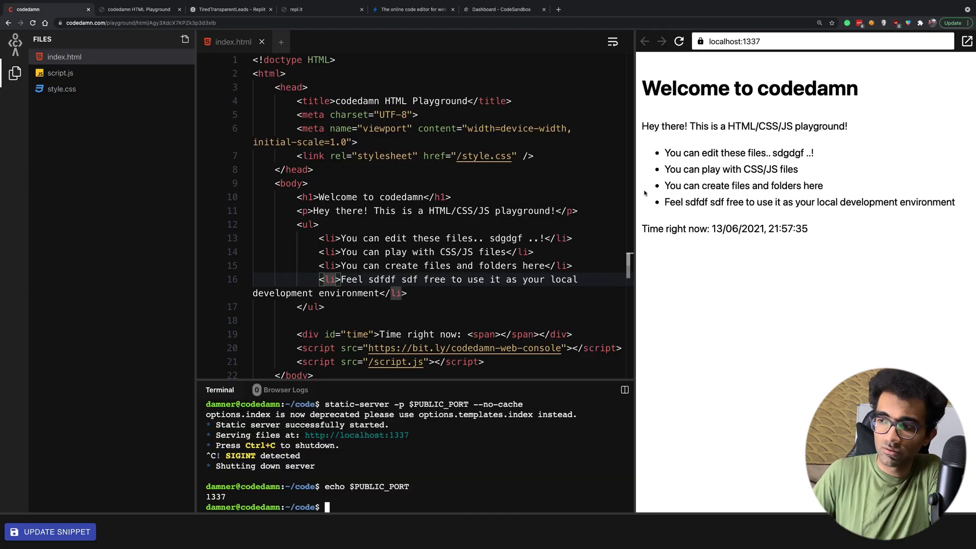
- Show the playground's welcome page on its public 6009 address tab
left_click(138, 8)
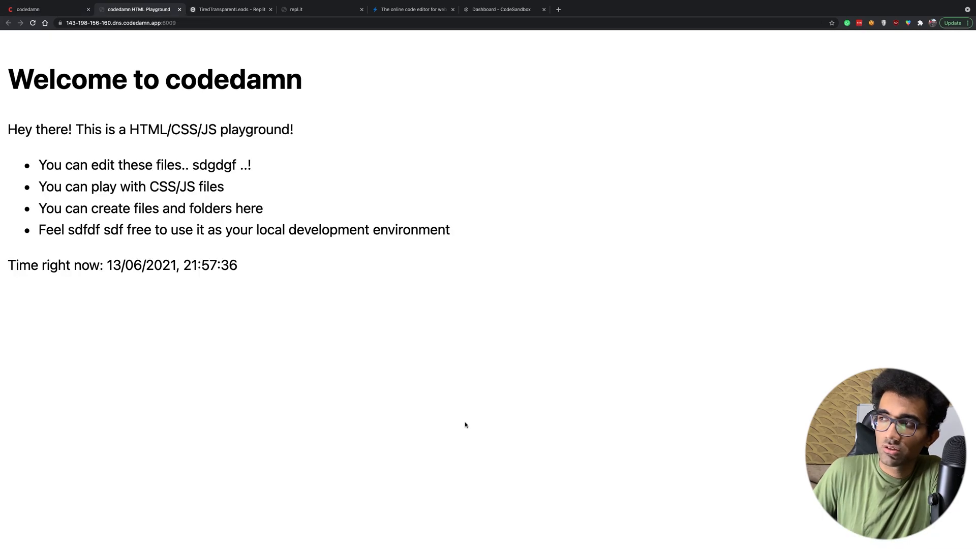
mouse_move(478, 257)
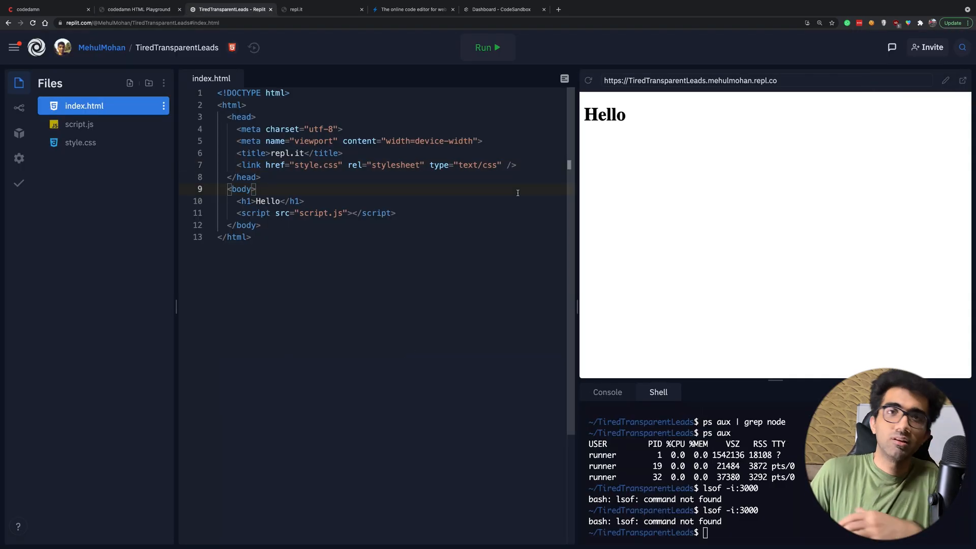
- Glance at another browser tab, then return to the codedamn playground terminal
left_click(47, 8)
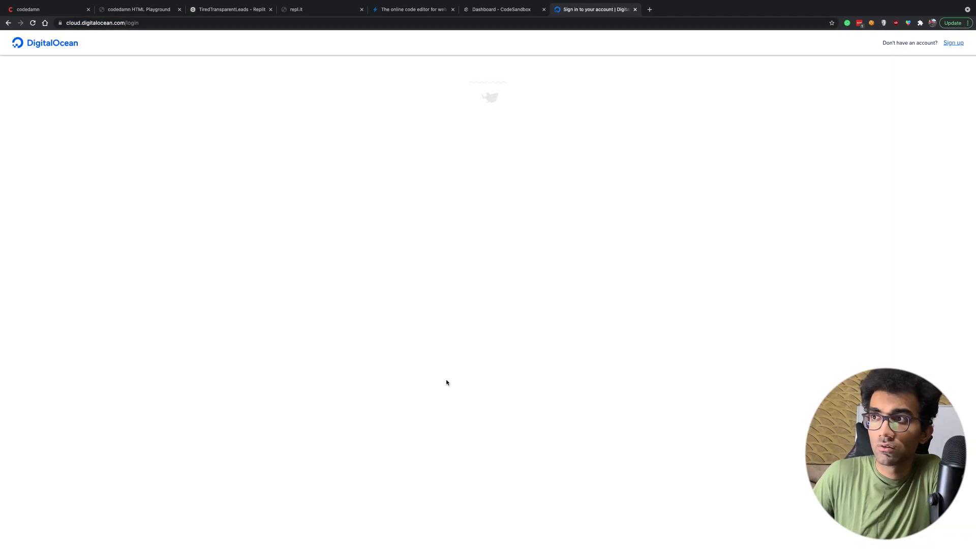
left_click(487, 237)
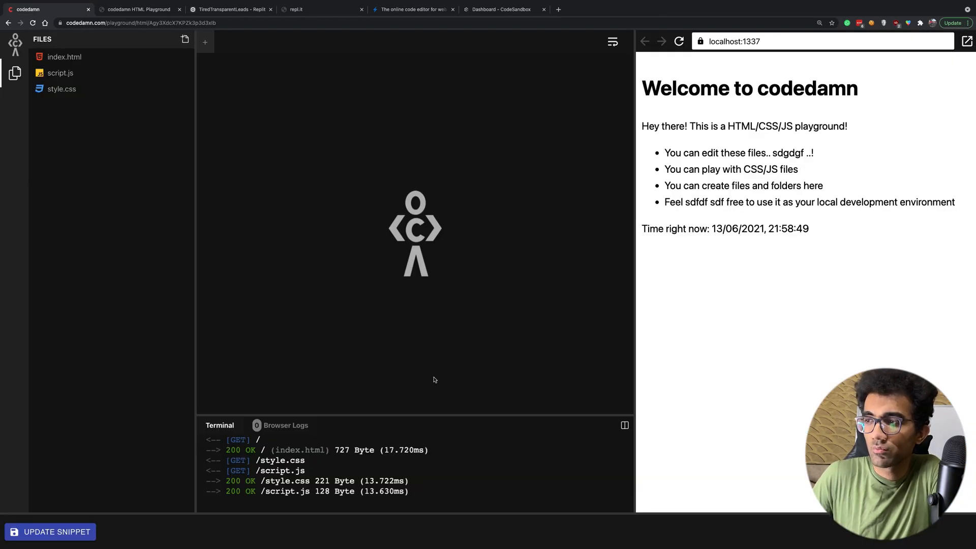
- Reopen index.html from the playground's Files list
left_click(64, 57)
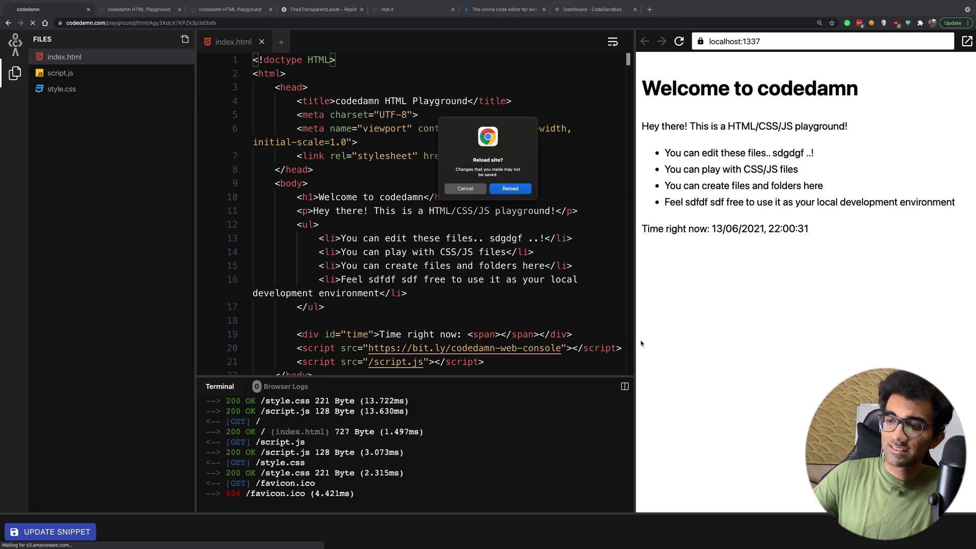
- Confirm Reload in the Reload site dialog to leave the playground page
left_click(509, 189)
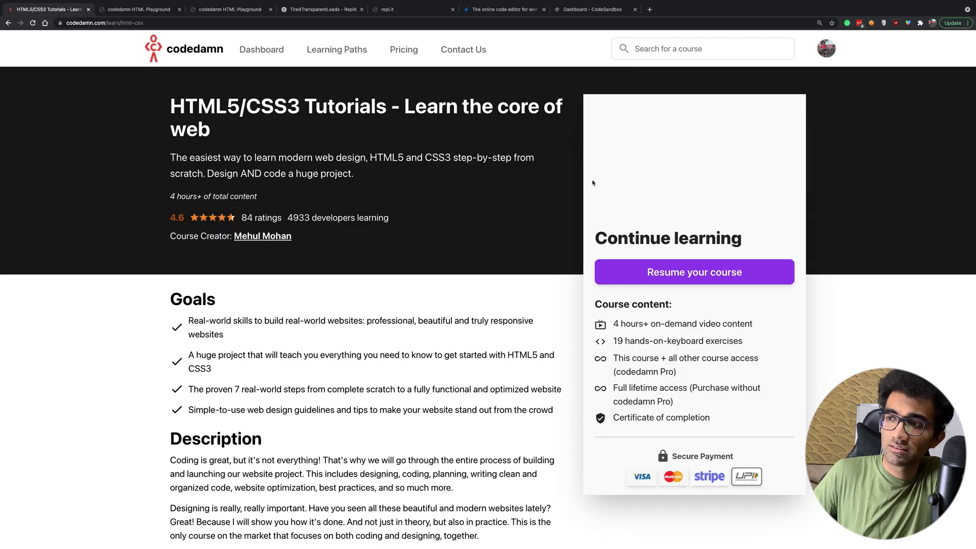
- Resume the HTML5/CSS3 course and scroll the HTML Basics list to the anchor-tag lab
left_click(693, 272)
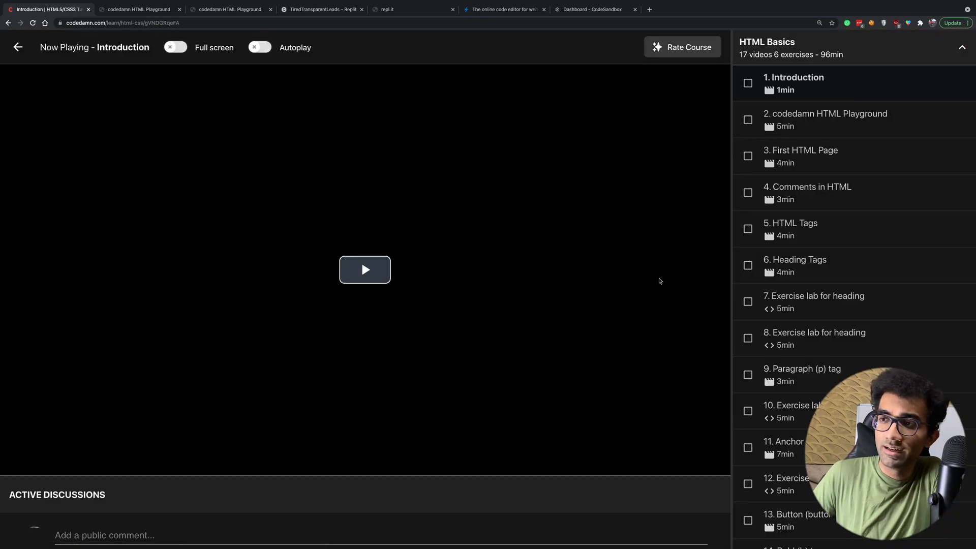
scroll("down", 3)
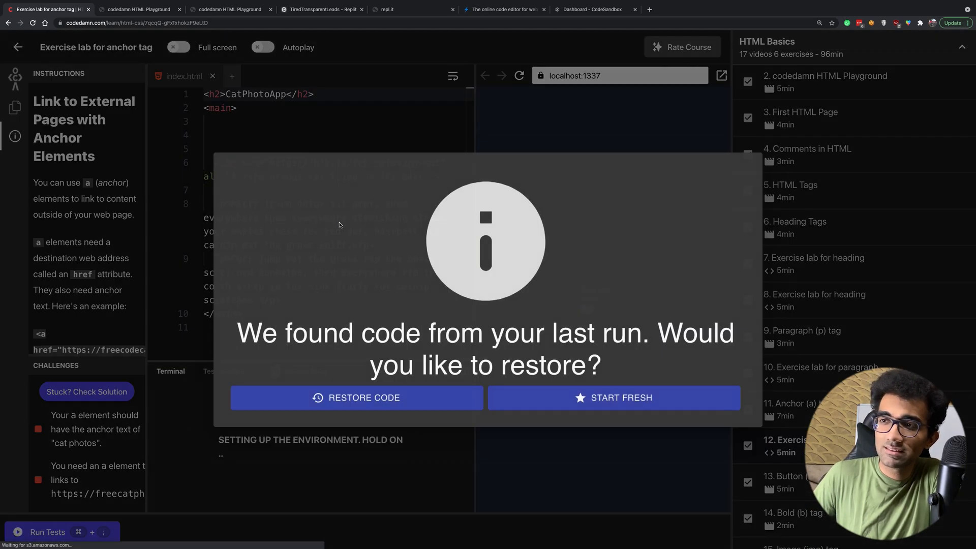
- Answer the restore-code prompt so the CatPhotoApp anchor-tag lab and preview load
left_click(355, 397)
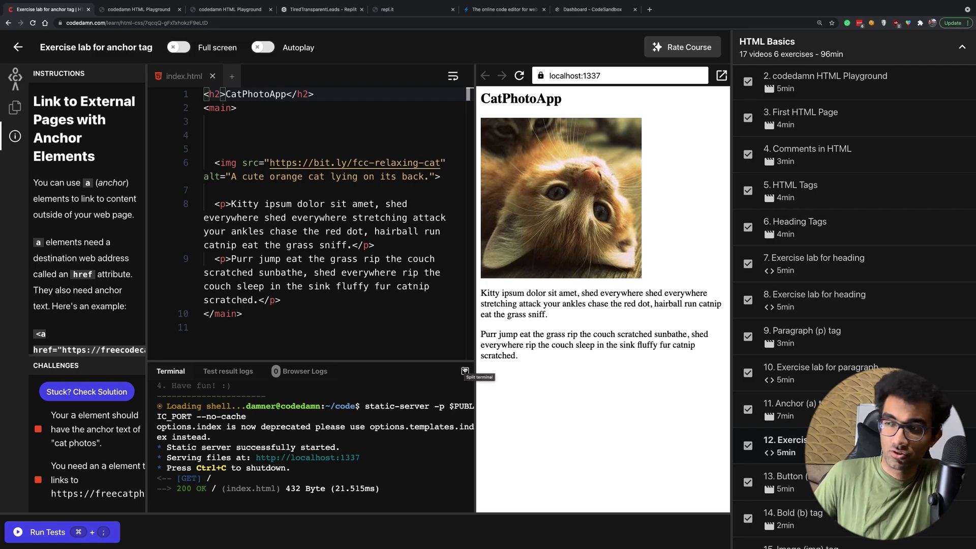
mouse_move(516, 408)
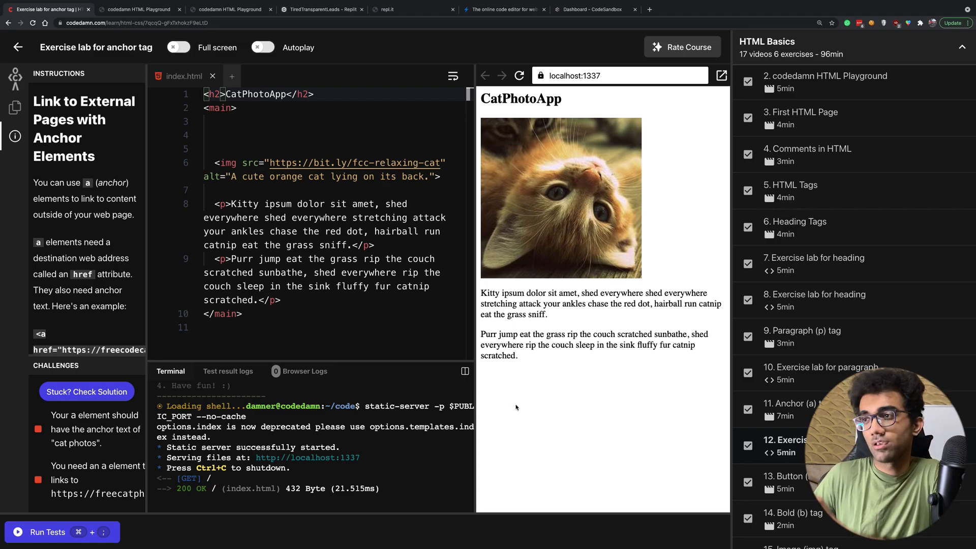